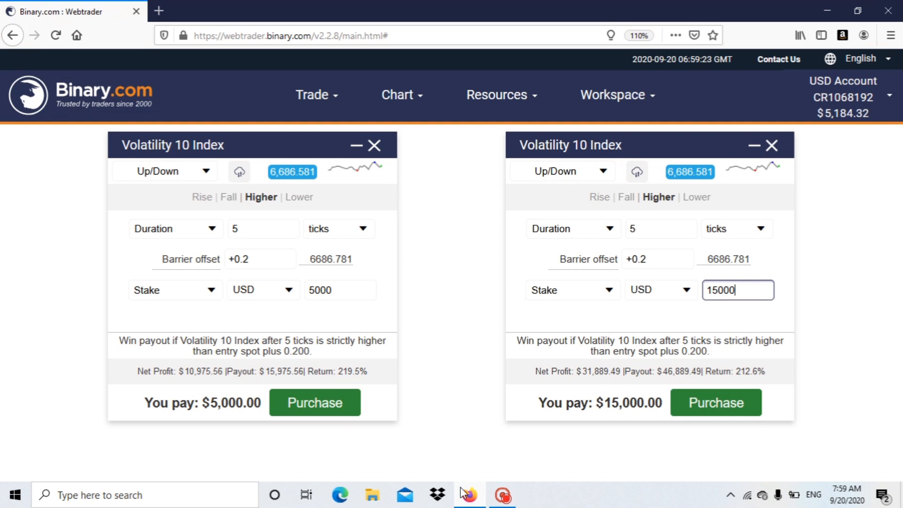
mouse_move(136, 105)
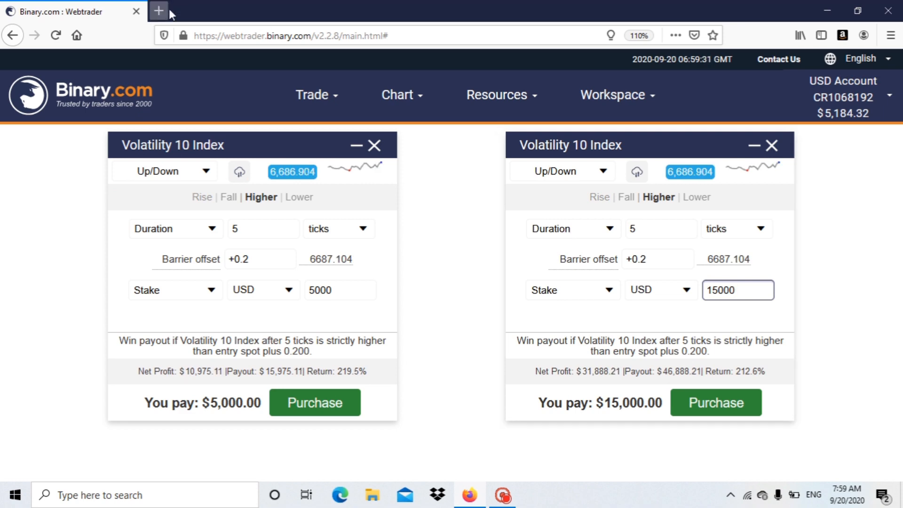
Step: Look up 5184 USD in South African rand on Google, then close the search
left_click(158, 11)
type("5184 y")
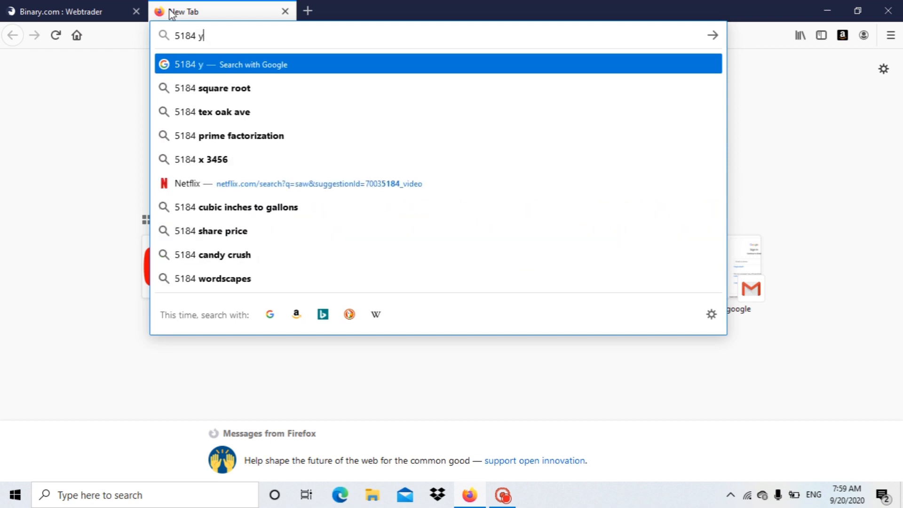
type("sd+to+rands")
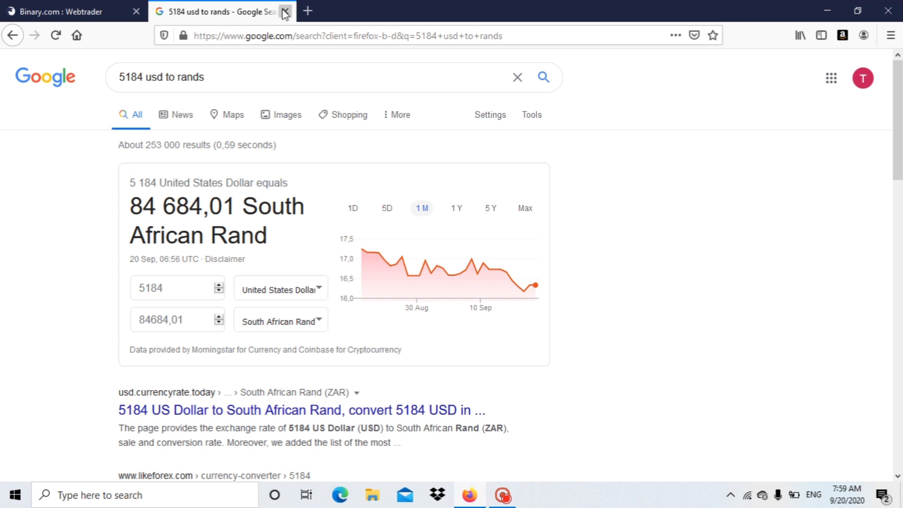
left_click(285, 12)
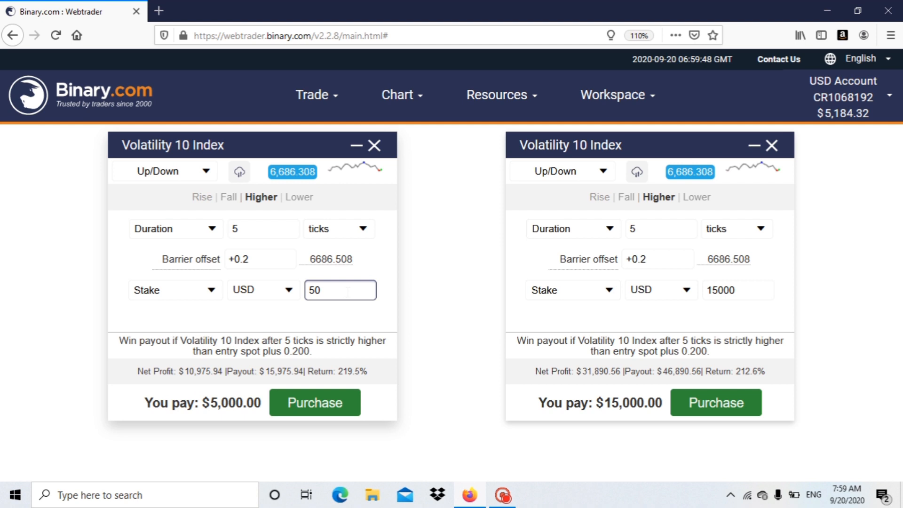
Step: Set the left Higher contract's stake to 5180 USD
type("5180")
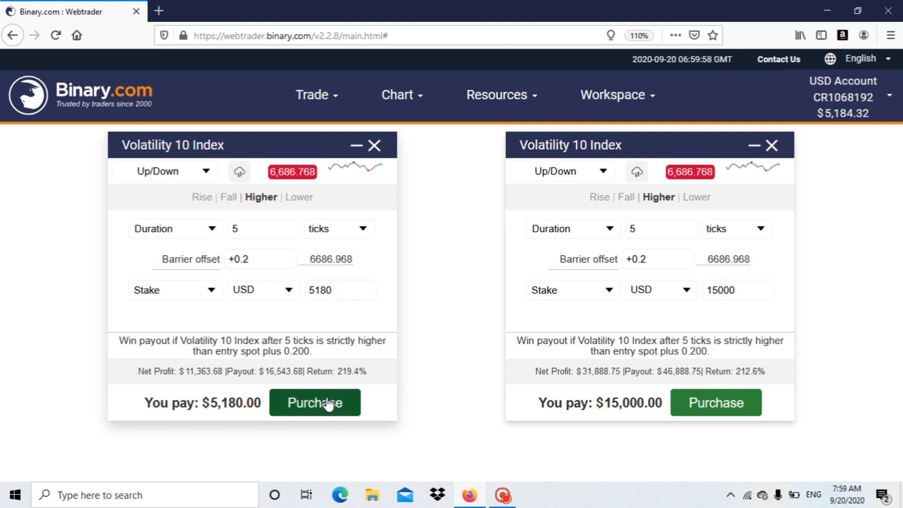
Step: Buy the 5180 USD Higher contract and dismiss its winning result summary
left_click(315, 402)
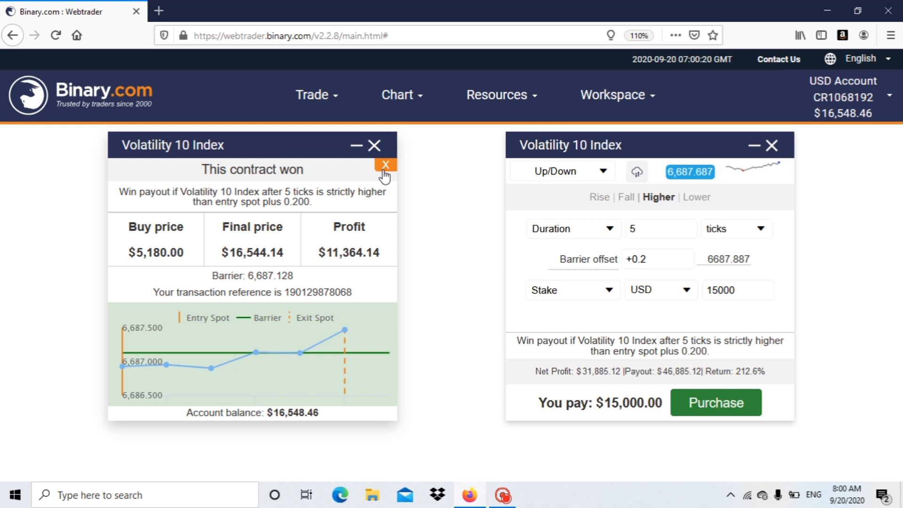
left_click(386, 165)
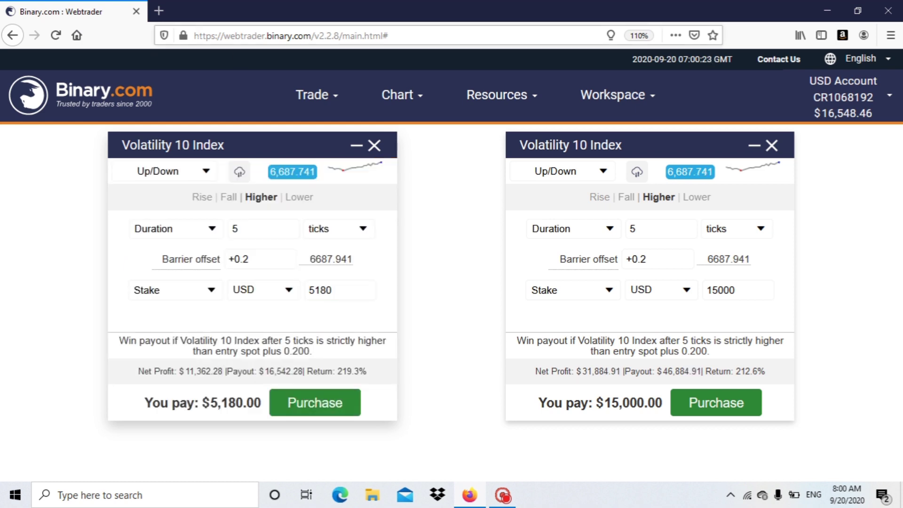
mouse_move(161, 11)
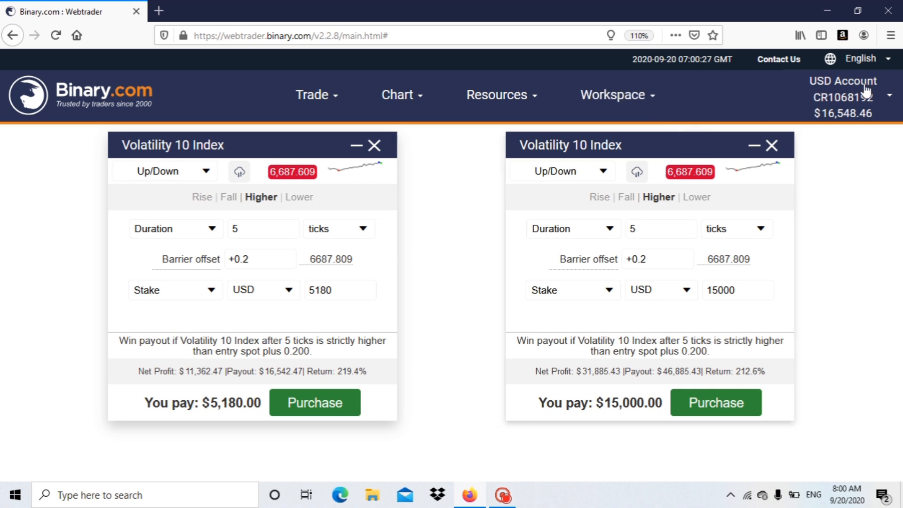
mouse_move(254, 6)
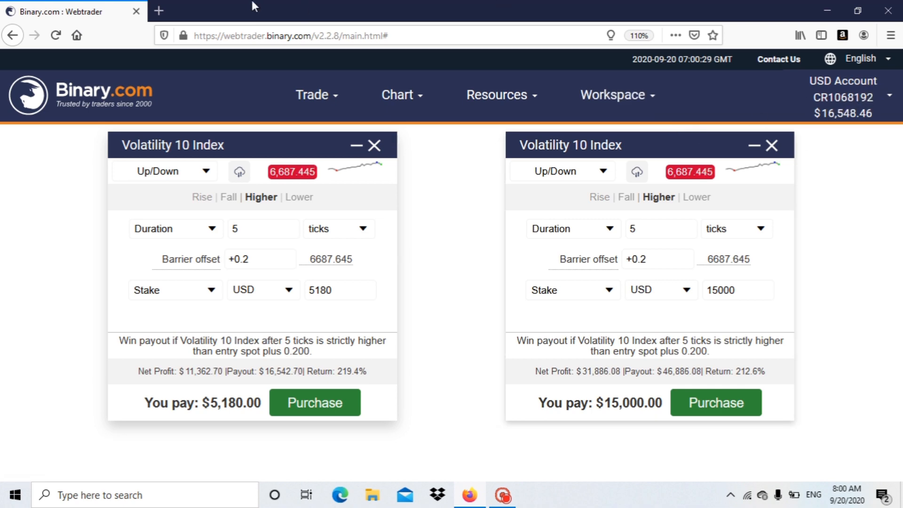
Step: Look up 16500 USD in South African rand on Google, then close the search
left_click(172, 9)
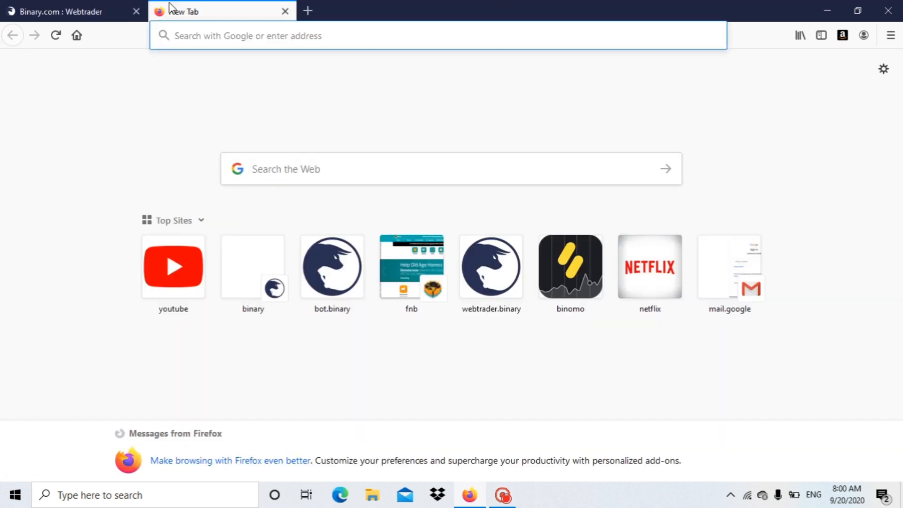
type("16500")
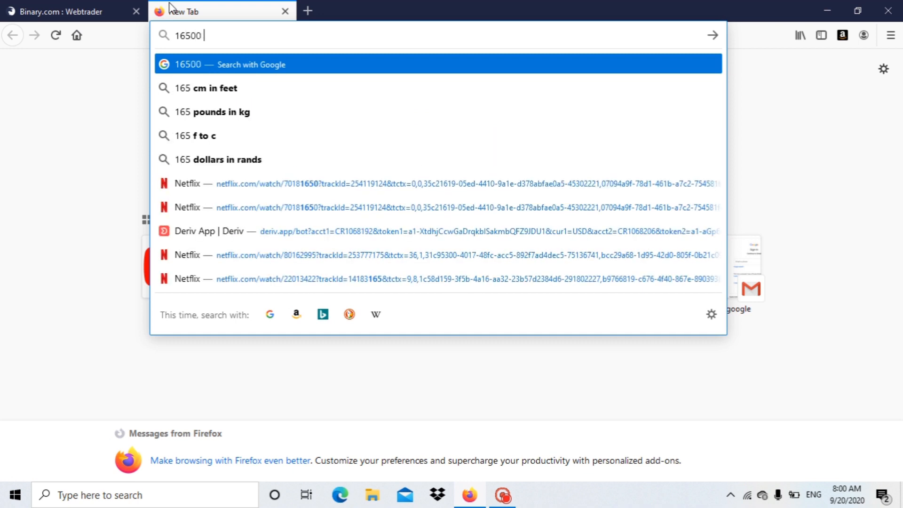
type("usd+to+rands")
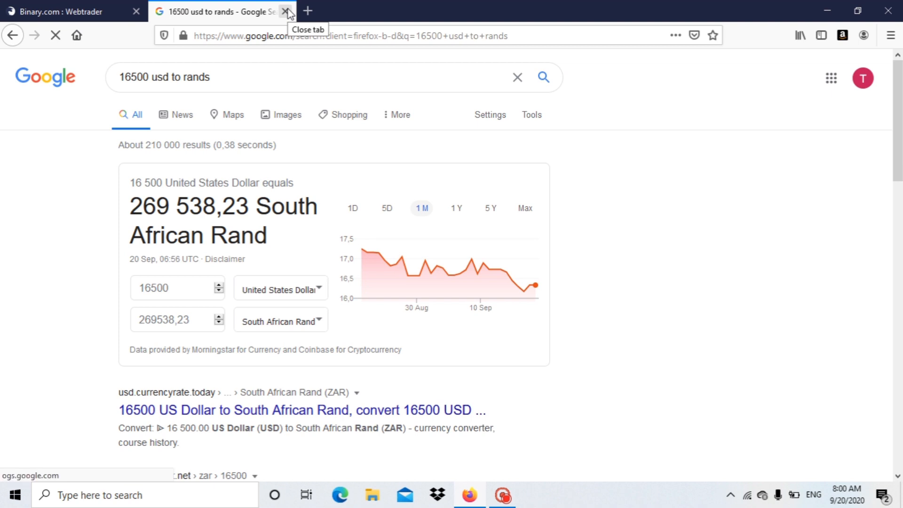
left_click(284, 10)
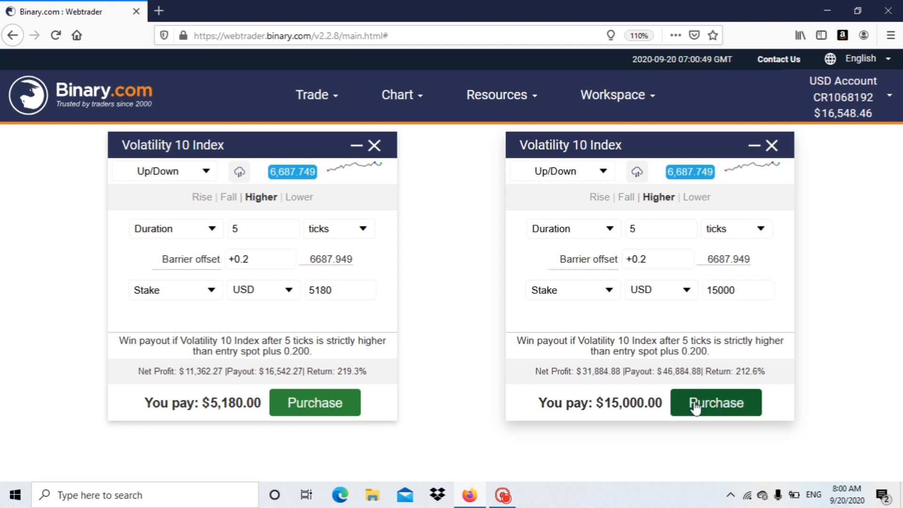
Step: Buy the 15000 USD Higher contract and dismiss its winning result summary
left_click(716, 402)
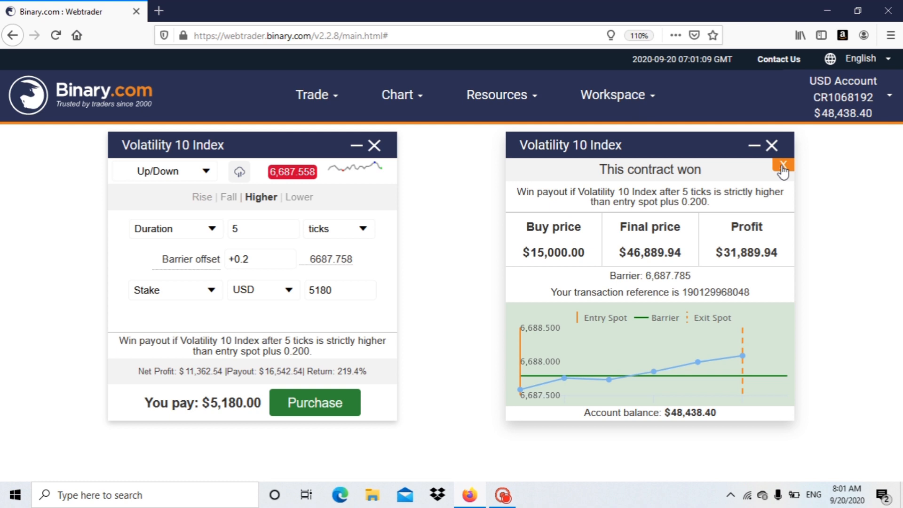
left_click(780, 169)
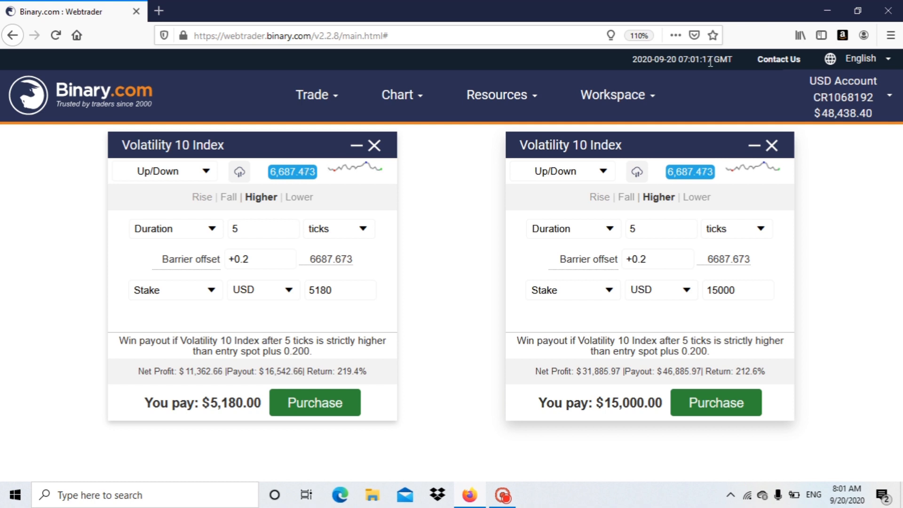
mouse_move(167, 9)
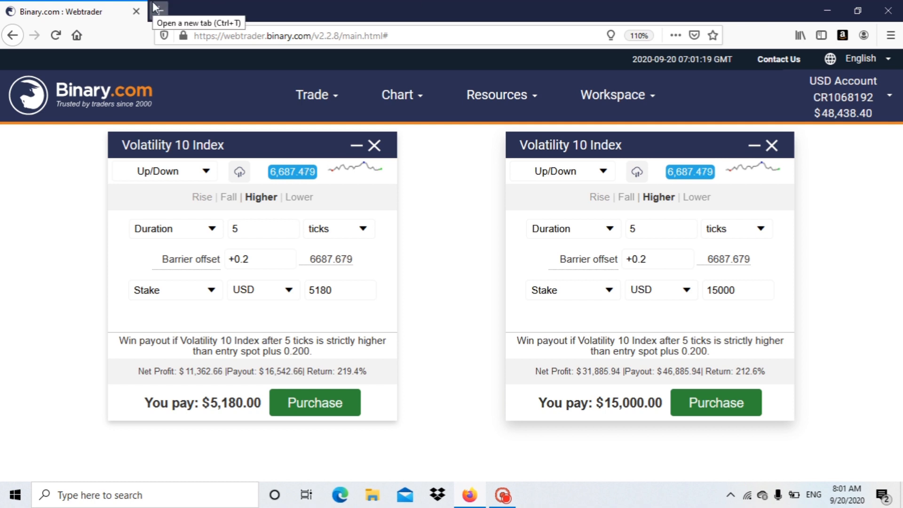
Step: Start a new Google search for 48000 USD in rand
left_click(165, 7)
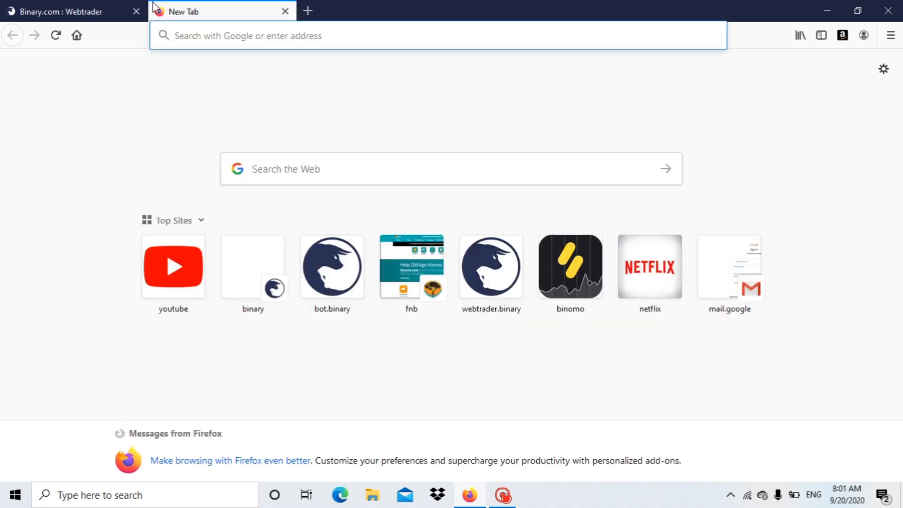
type("48000 u")
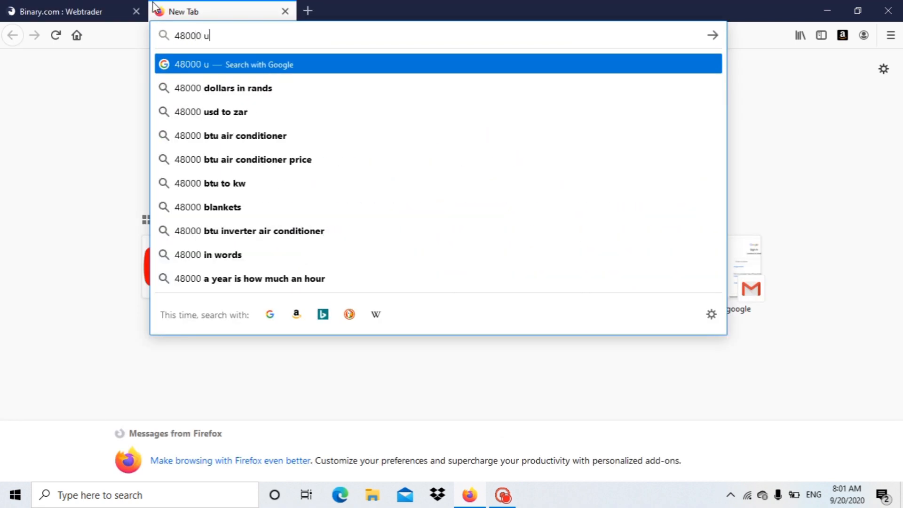